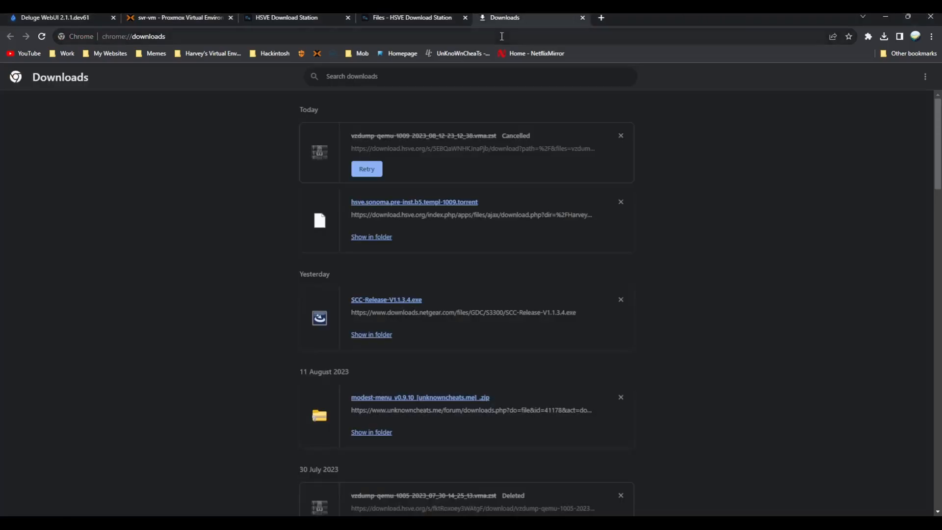
# Load hsve.org/download-links to reach the HSVE Templates page.
pyautogui.write('hsve.org')
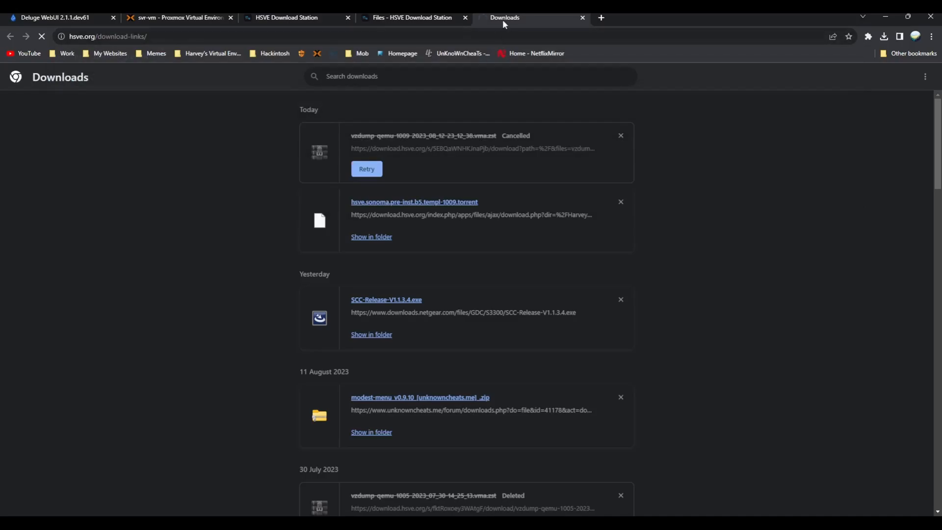
pyautogui.click(529, 17)
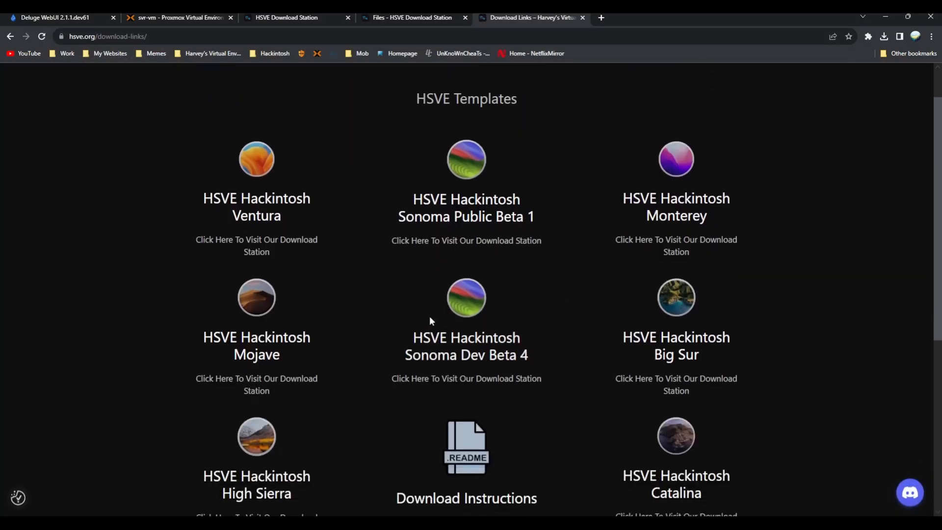
pyautogui.moveTo(486, 346)
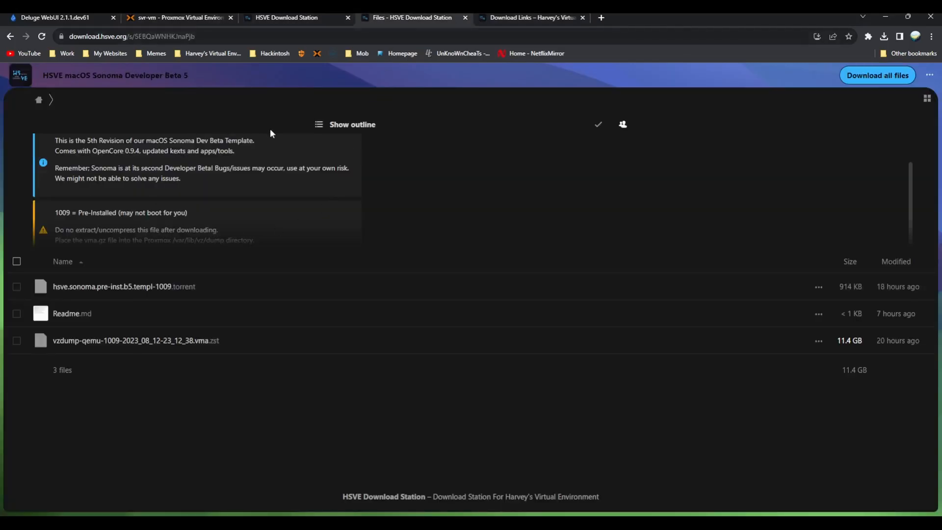
pyautogui.moveTo(524, 377)
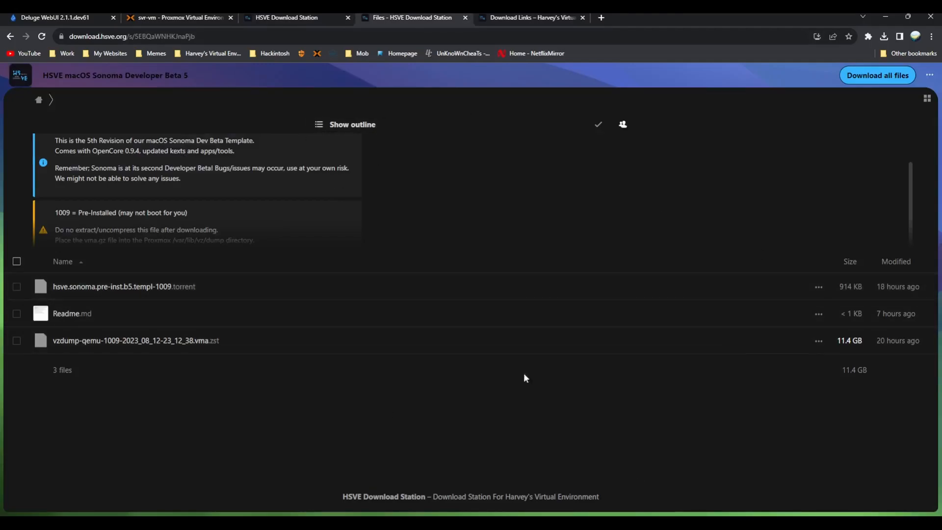
pyautogui.moveTo(702, 410)
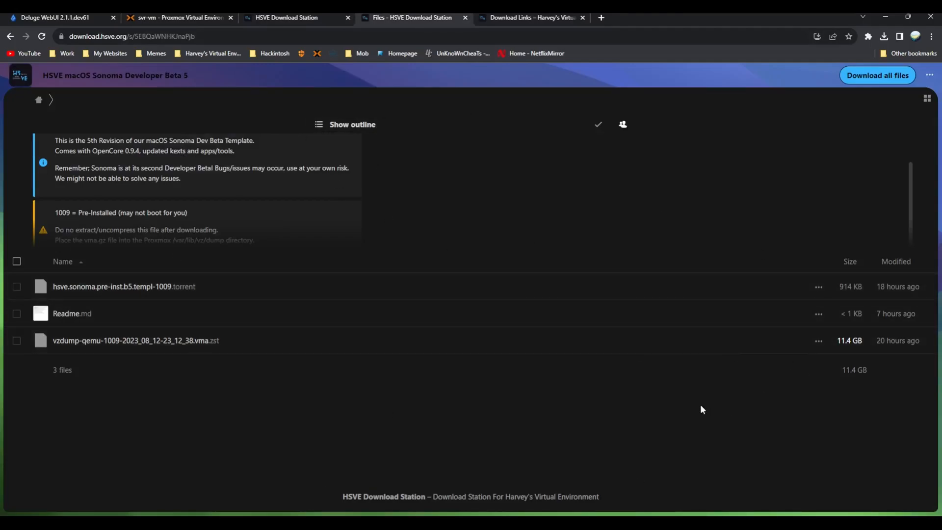
pyautogui.moveTo(606, 386)
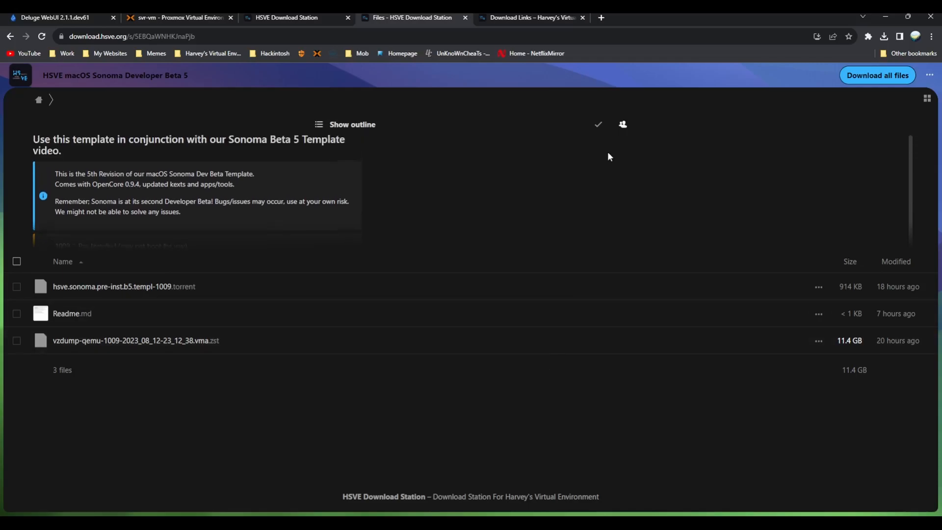
# Review the Sonoma Dev Beta 5 file listing, then bring up the One Click Templates PDF.
pyautogui.scroll(-3)
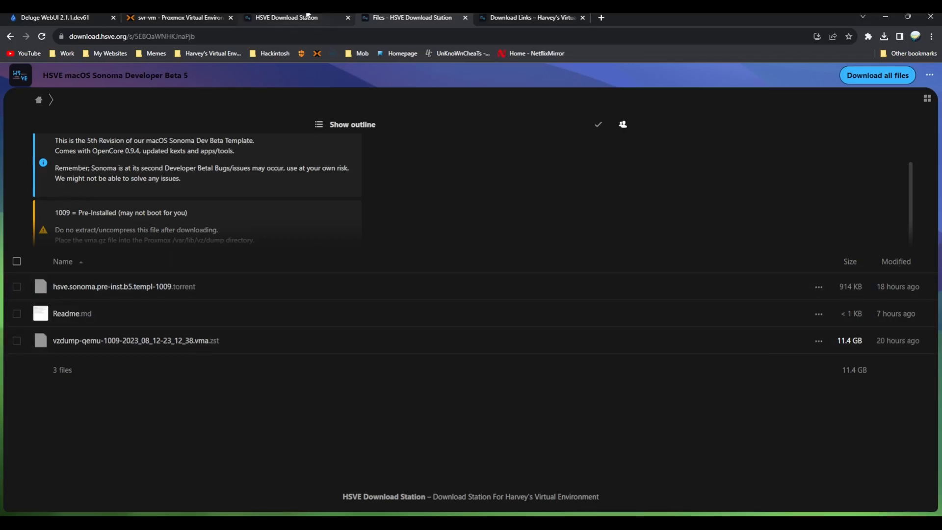
pyautogui.click(287, 17)
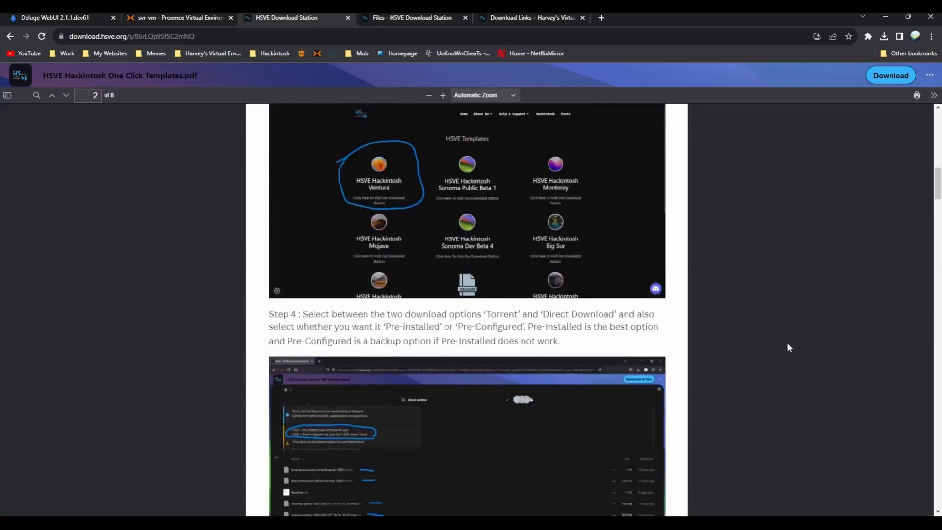
pyautogui.scroll(-3)
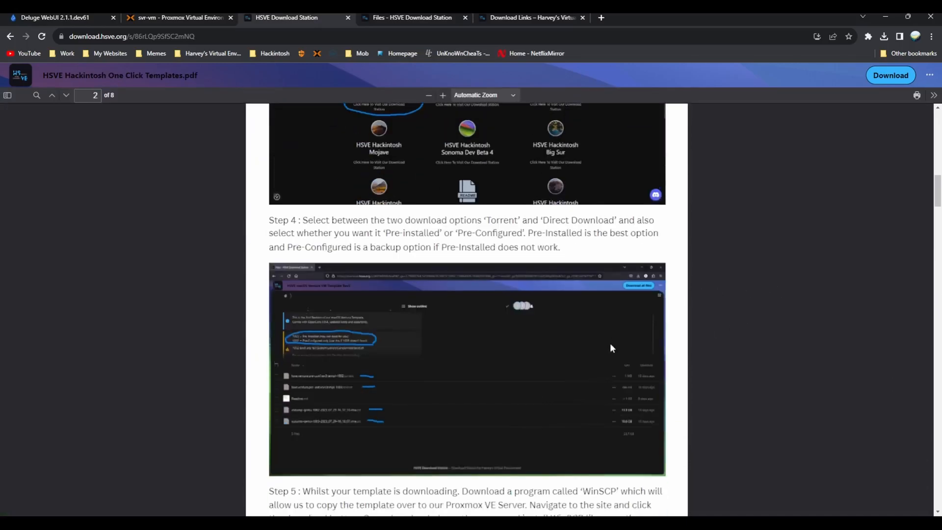
pyautogui.scroll(-3)
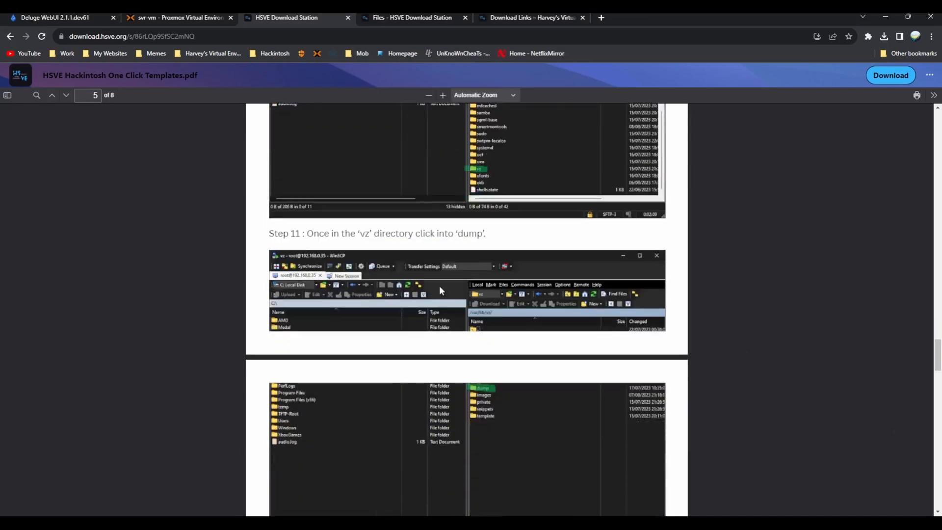
pyautogui.scroll(-3)
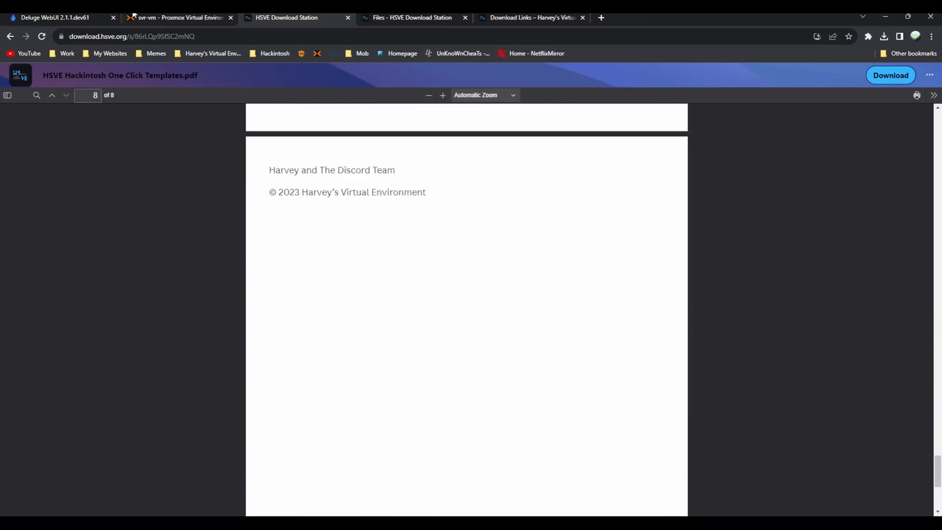
# Show Templates (svr-vm) storage backups and select the vzdump-qemu-1009 HSVESonomaDev5 dump.
pyautogui.click(174, 17)
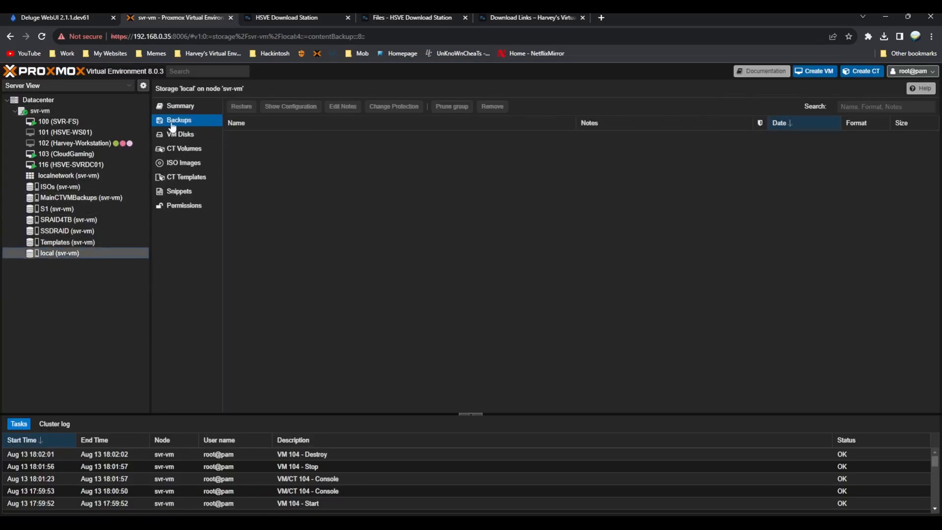
pyautogui.click(68, 241)
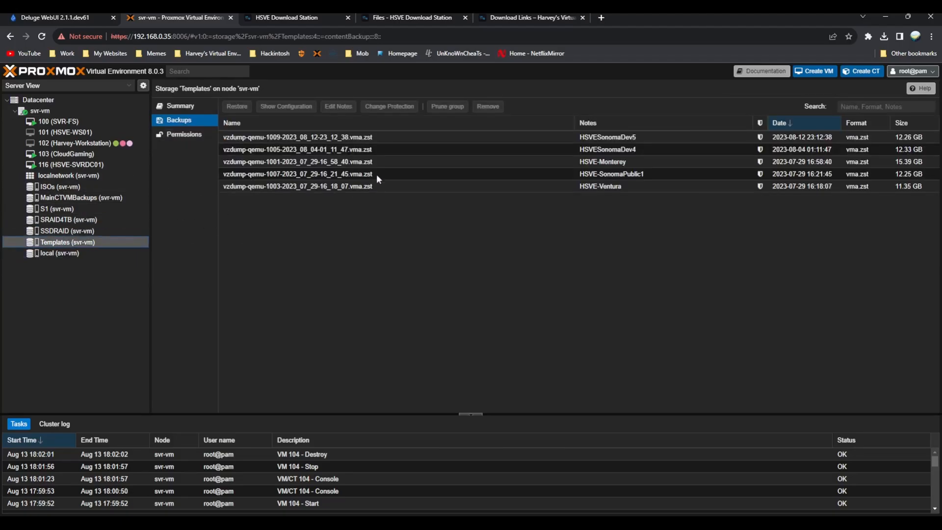
pyautogui.click(298, 138)
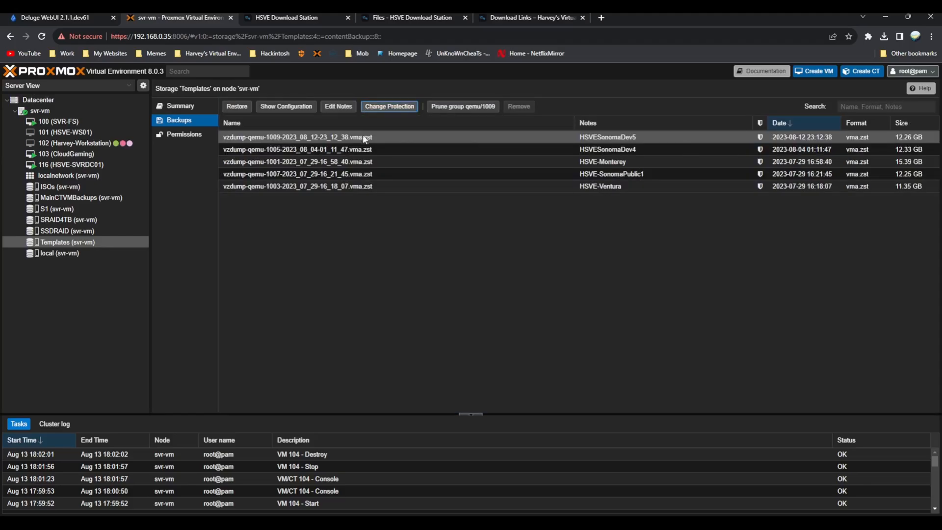
# Restore the HSVESonomaDev5 backup onto SSDRAID storage as VM 23000.
pyautogui.click(237, 106)
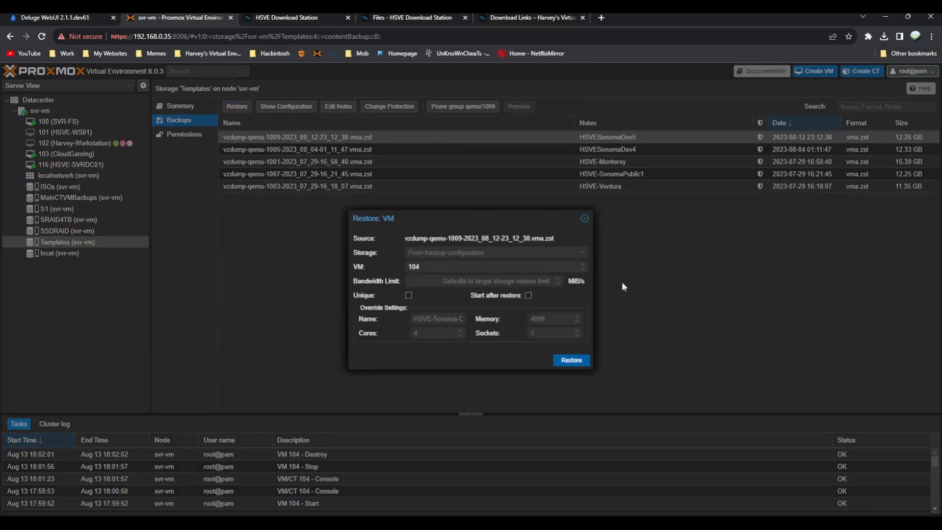
pyautogui.click(492, 252)
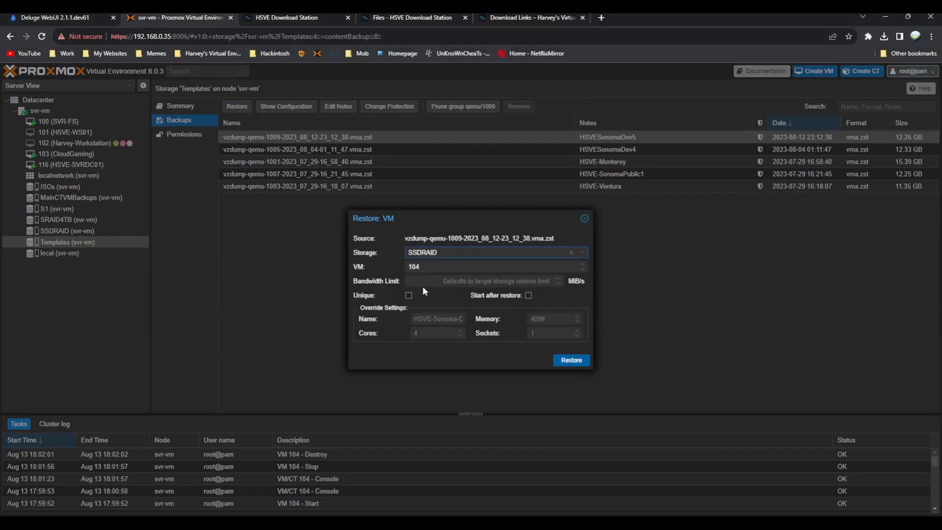
pyautogui.click(493, 266)
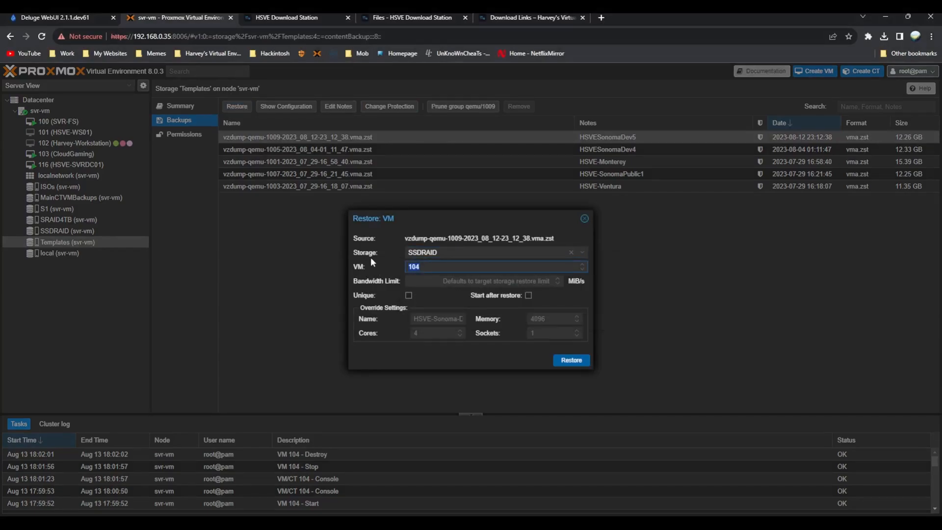
pyautogui.write('23000')
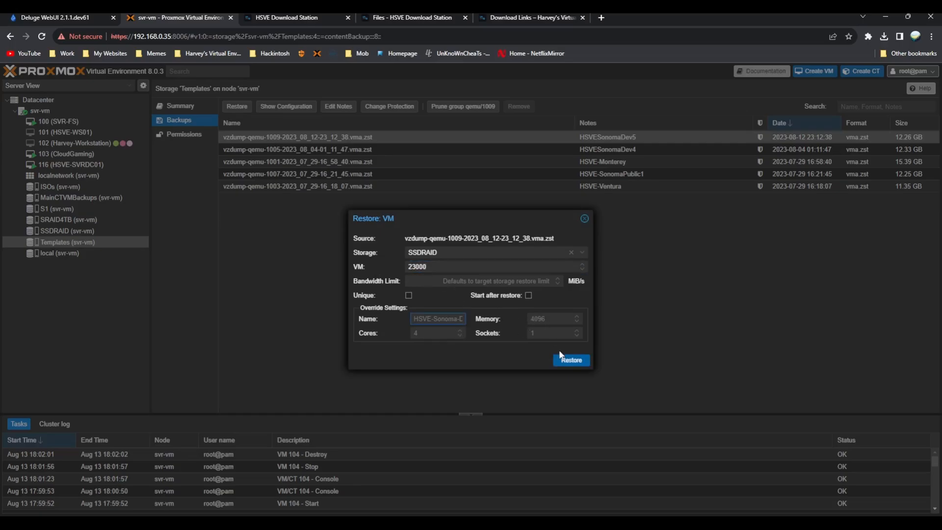
pyautogui.click(570, 360)
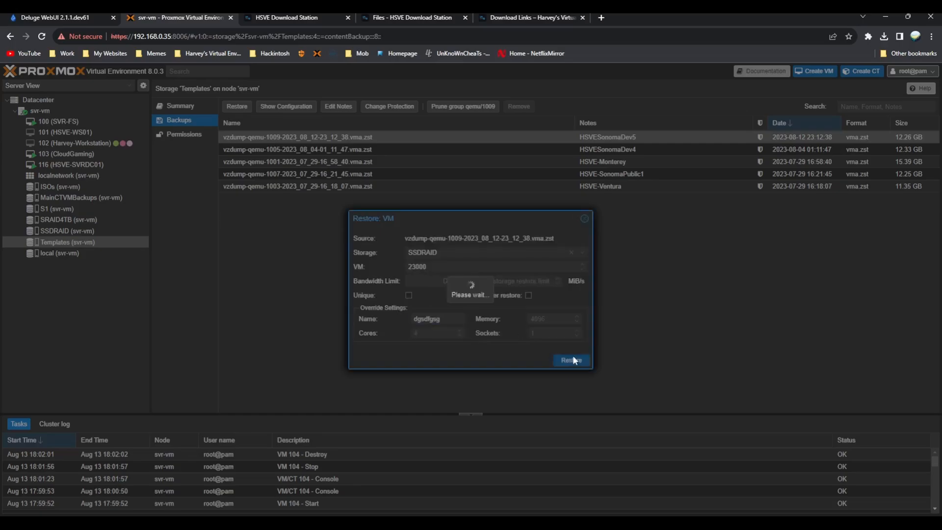
# Wait in the Task viewer until the VM 23000 restore reports TASK OK.
pyautogui.click(569, 360)
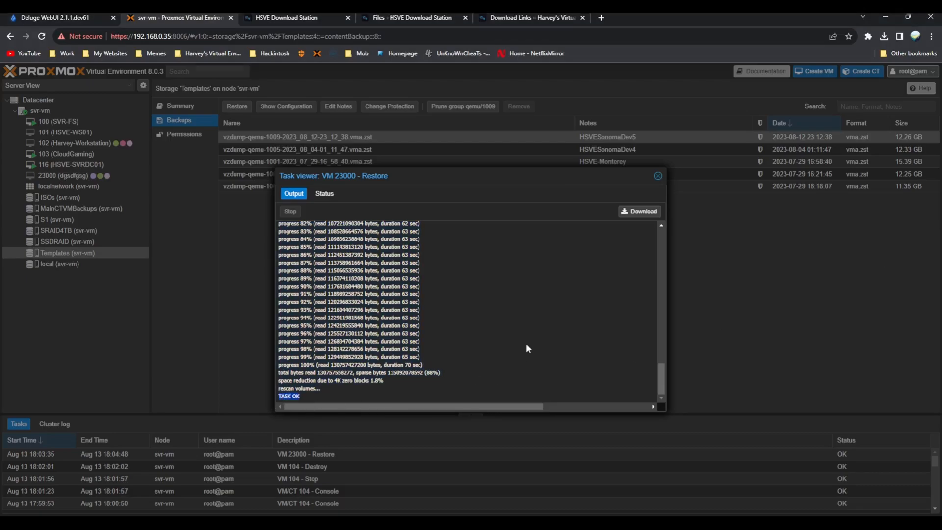
# Inspect VM 23000's Summary notes and Hardware, ending on its console.
pyautogui.click(66, 176)
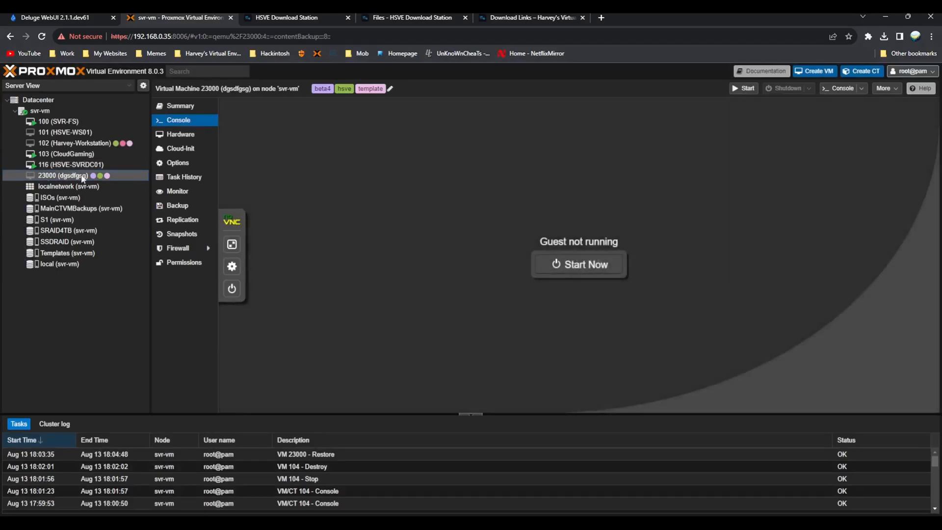
pyautogui.click(180, 106)
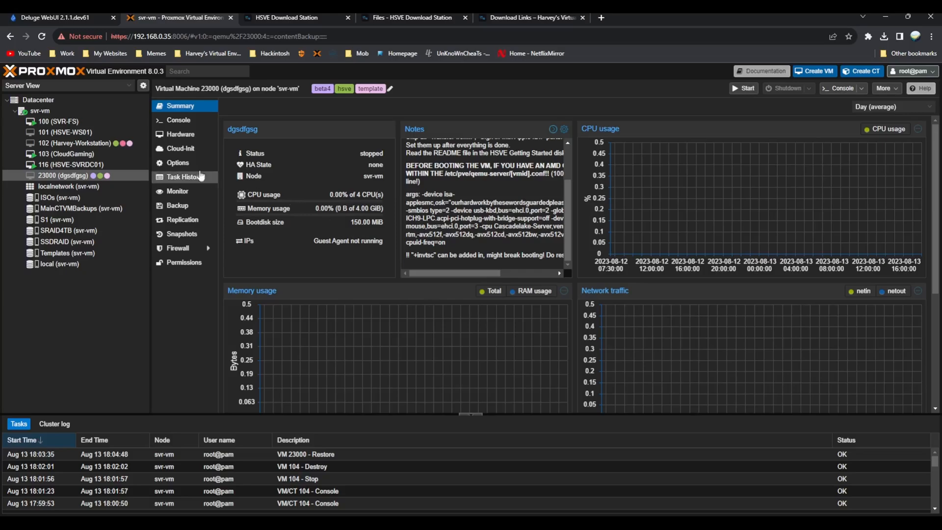
pyautogui.click(181, 134)
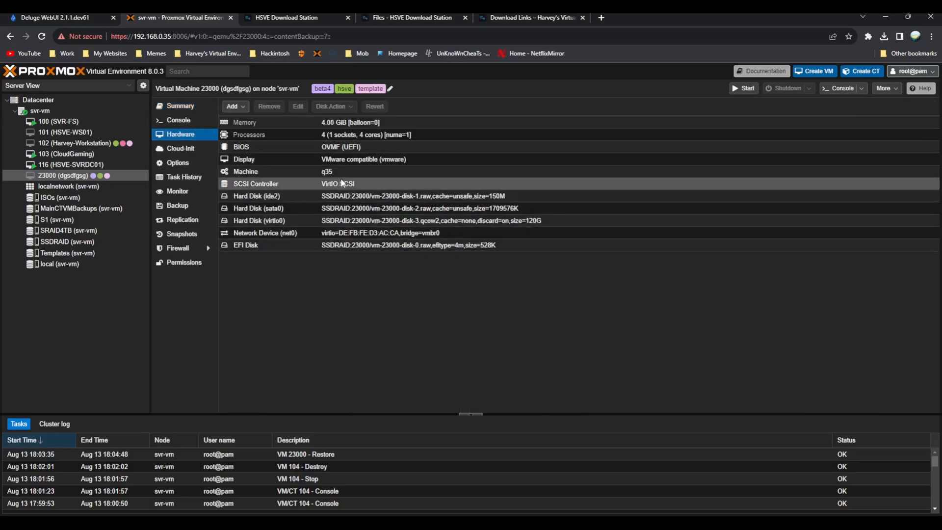
pyautogui.doubleClick(244, 121)
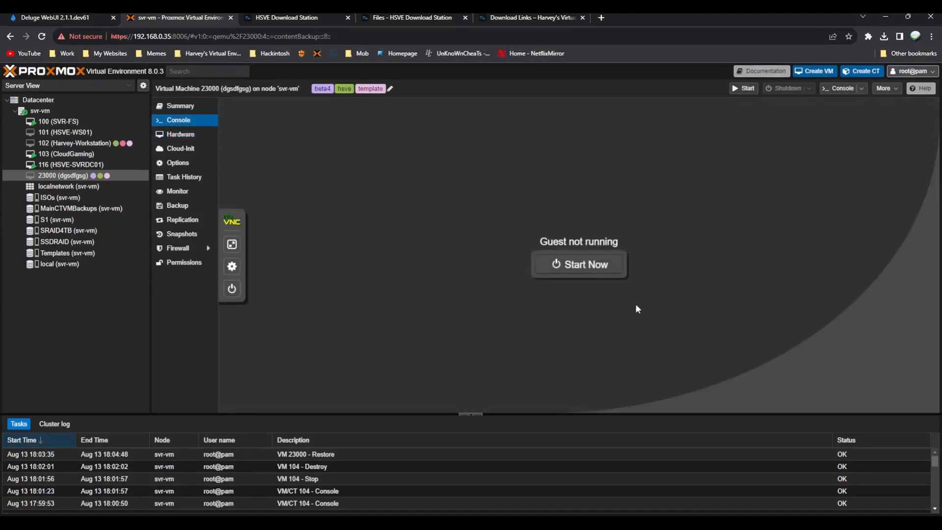
# Start VM 23000 to the OpenCore picker, then stop it via Shutdown > Stop.
pyautogui.click(577, 264)
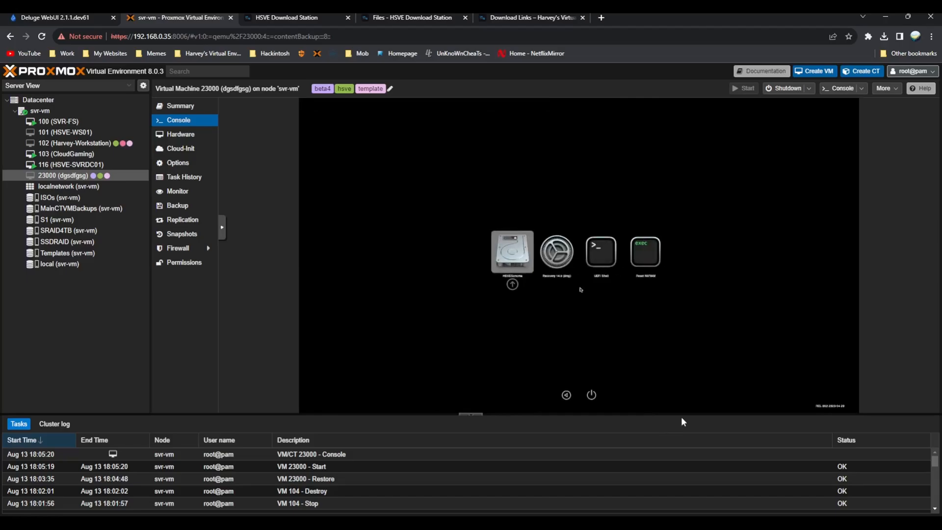
pyautogui.click(808, 88)
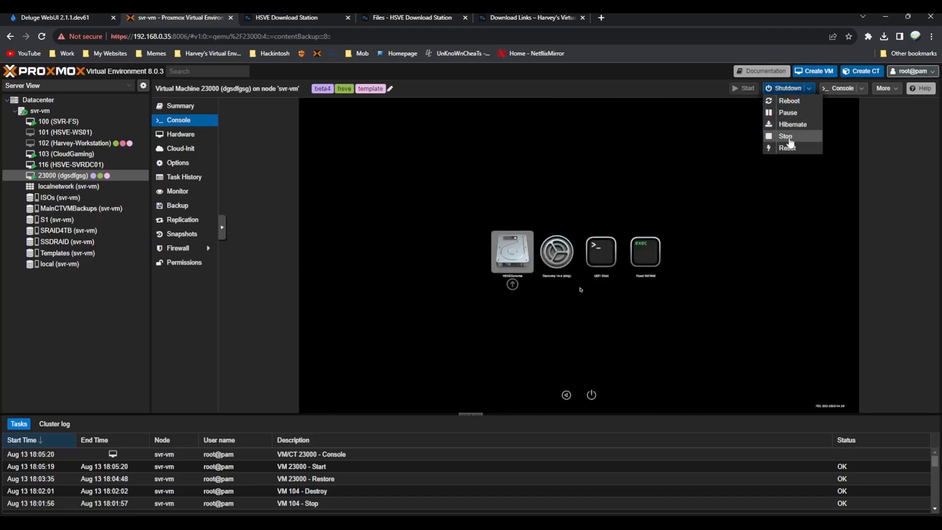
pyautogui.click(786, 135)
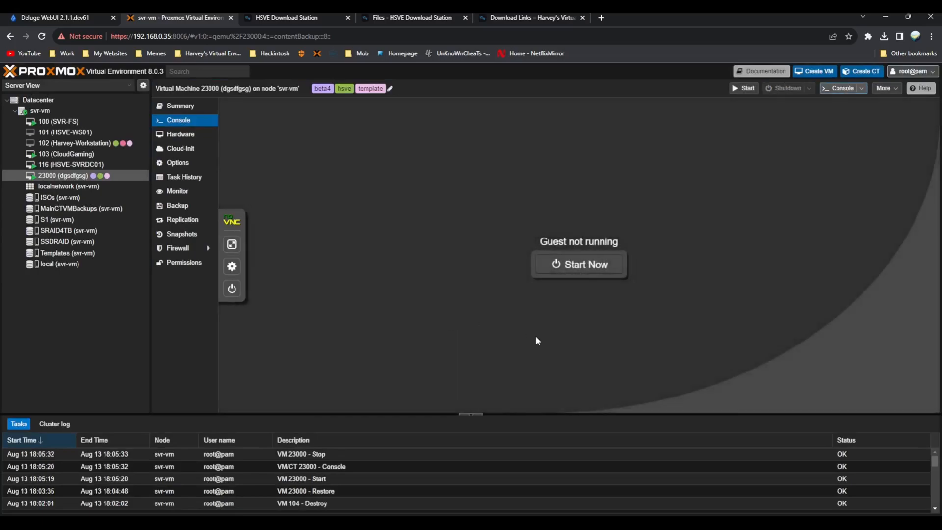
pyautogui.moveTo(605, 354)
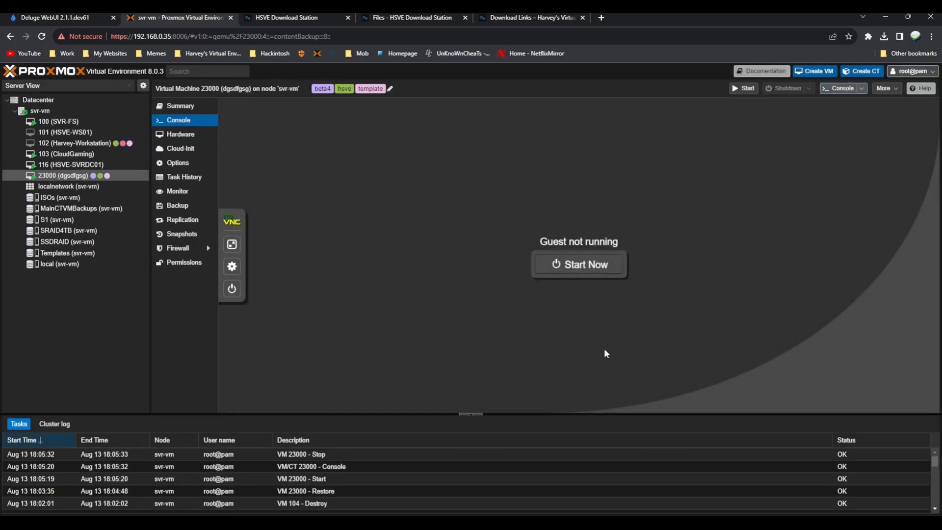